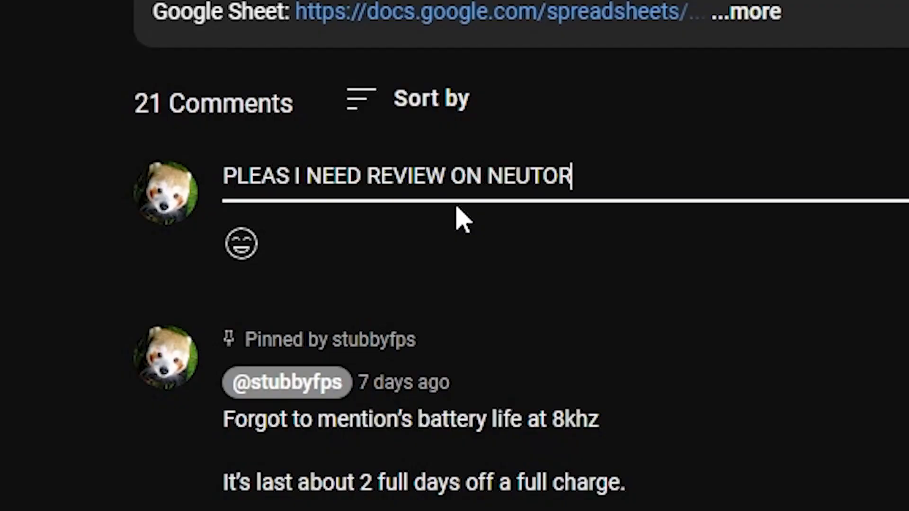
{"action": "type", "text": "N MPOPUSEMP{AD"}
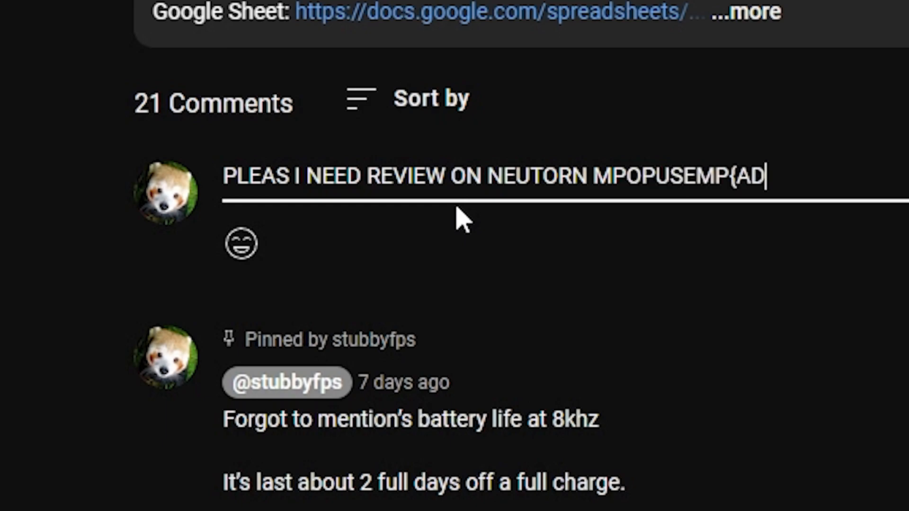